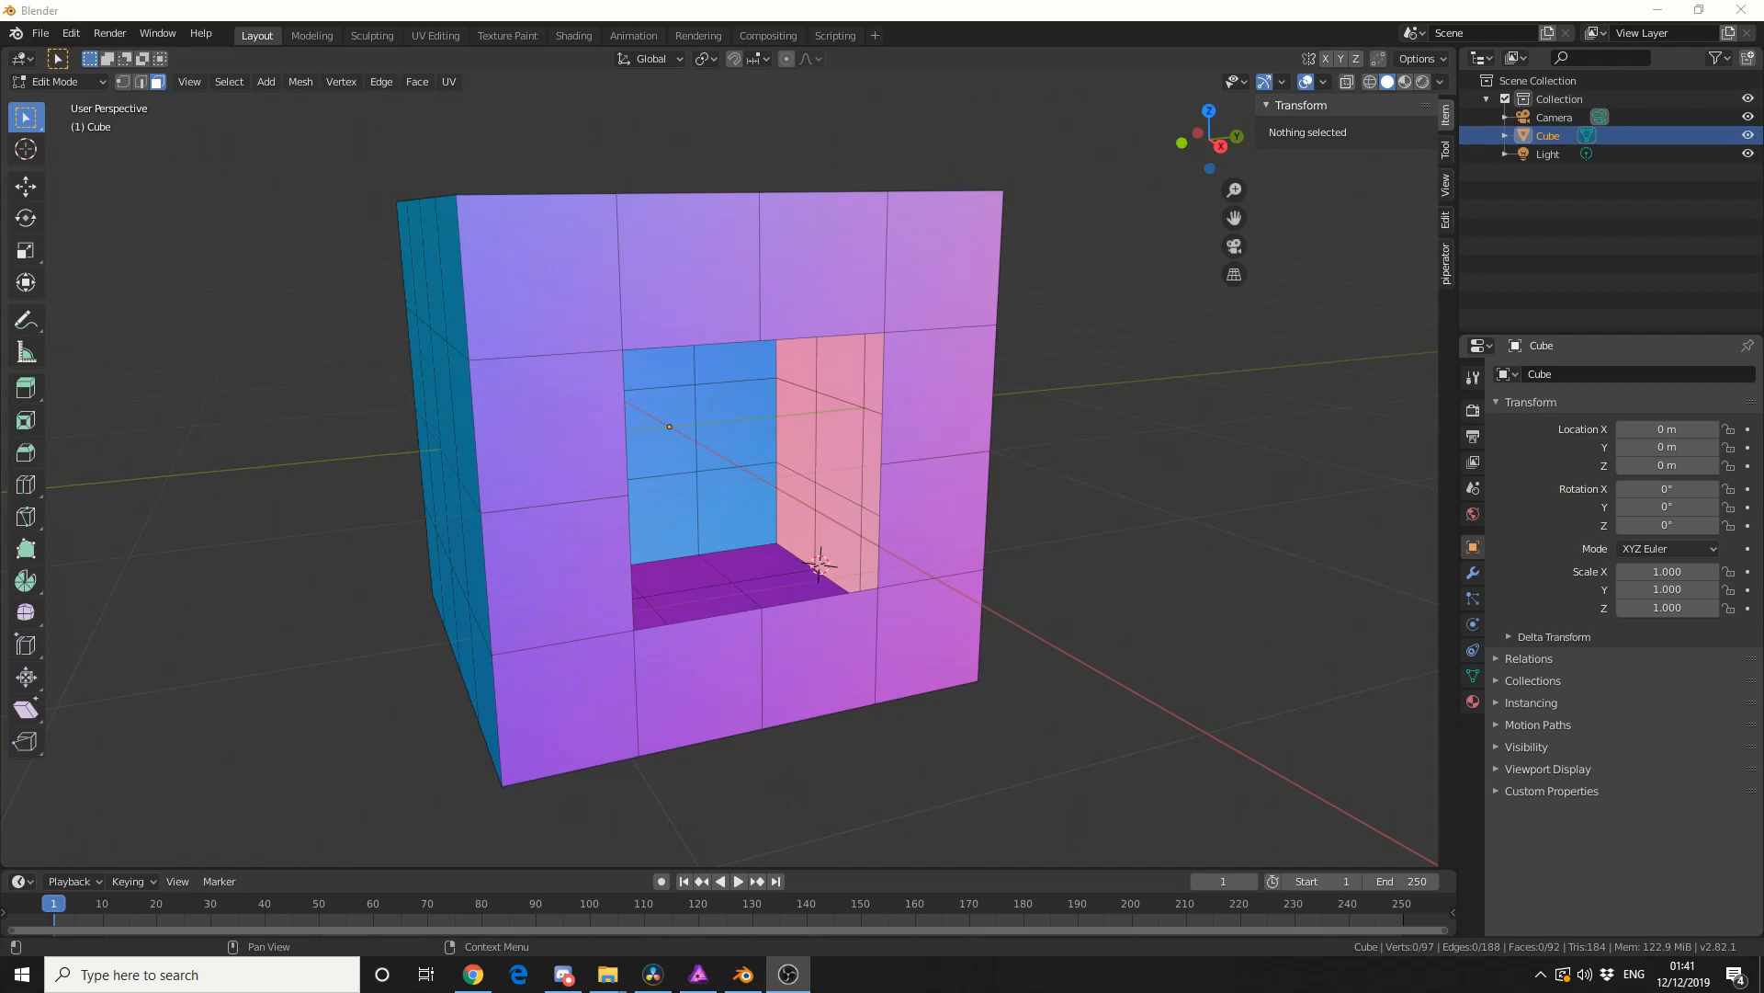
- Bring up the Merge Vertices options with Alt+M on the subdivided cube
key(alt+m)
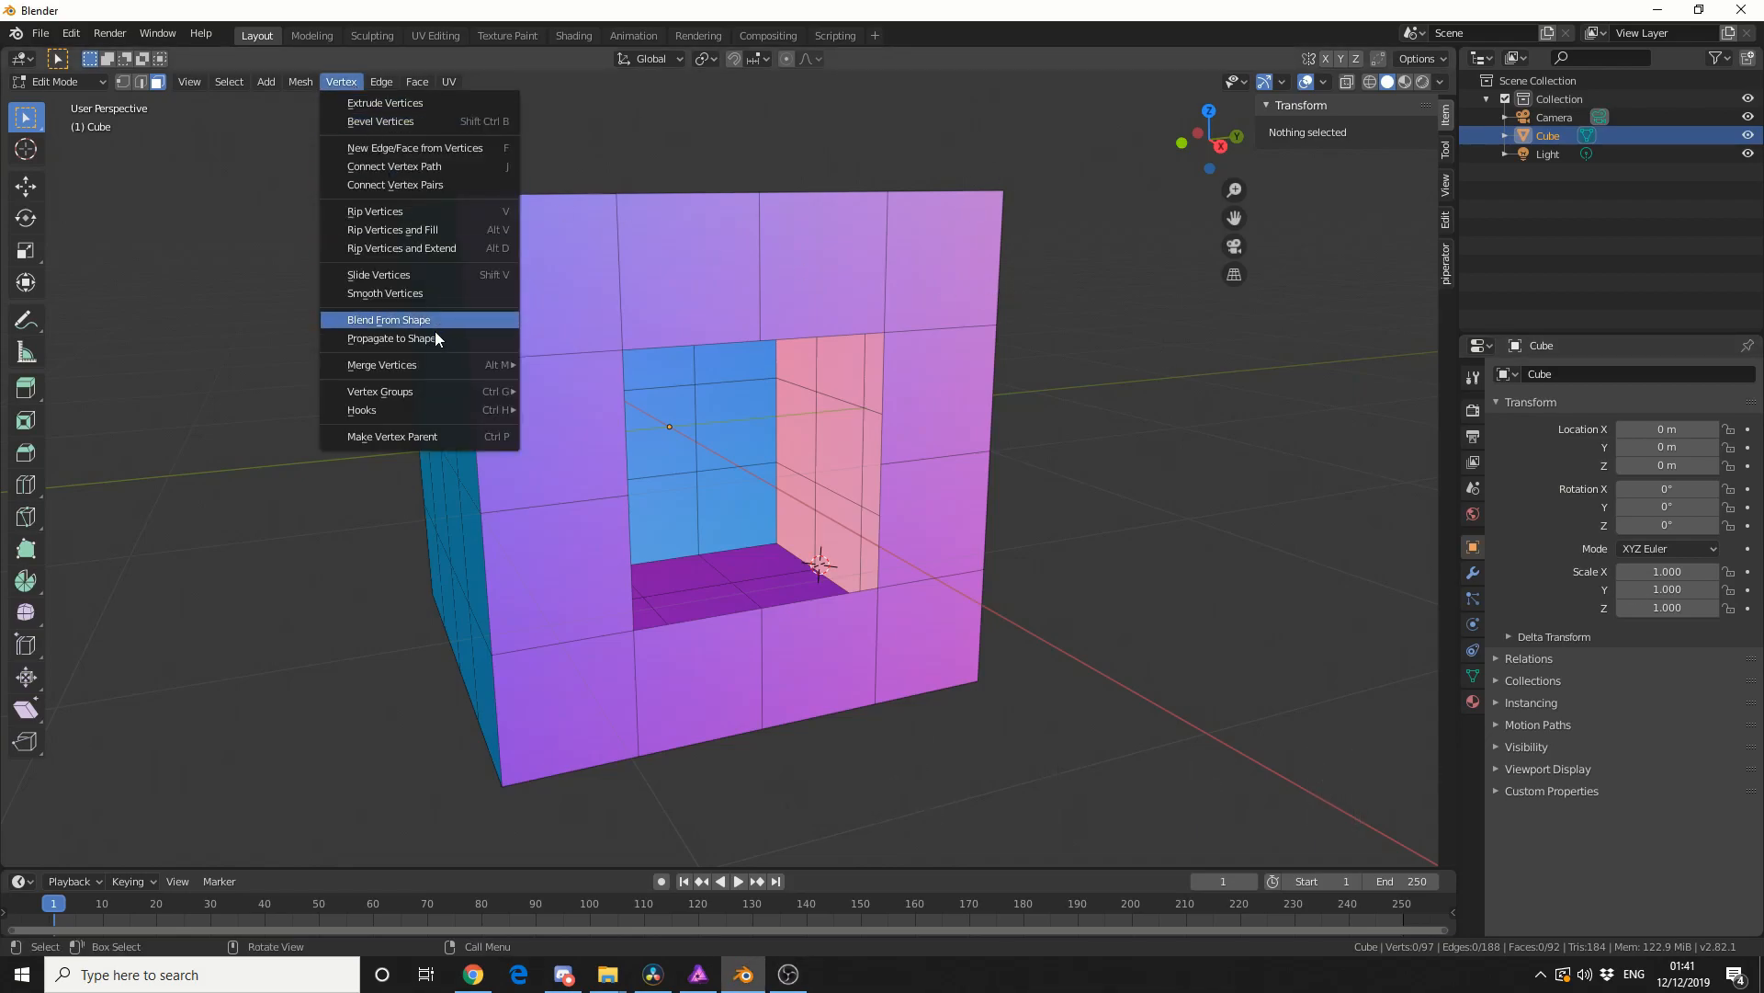
- Pick two vertices on the cube's front face and show the merge options again
click(1002, 480)
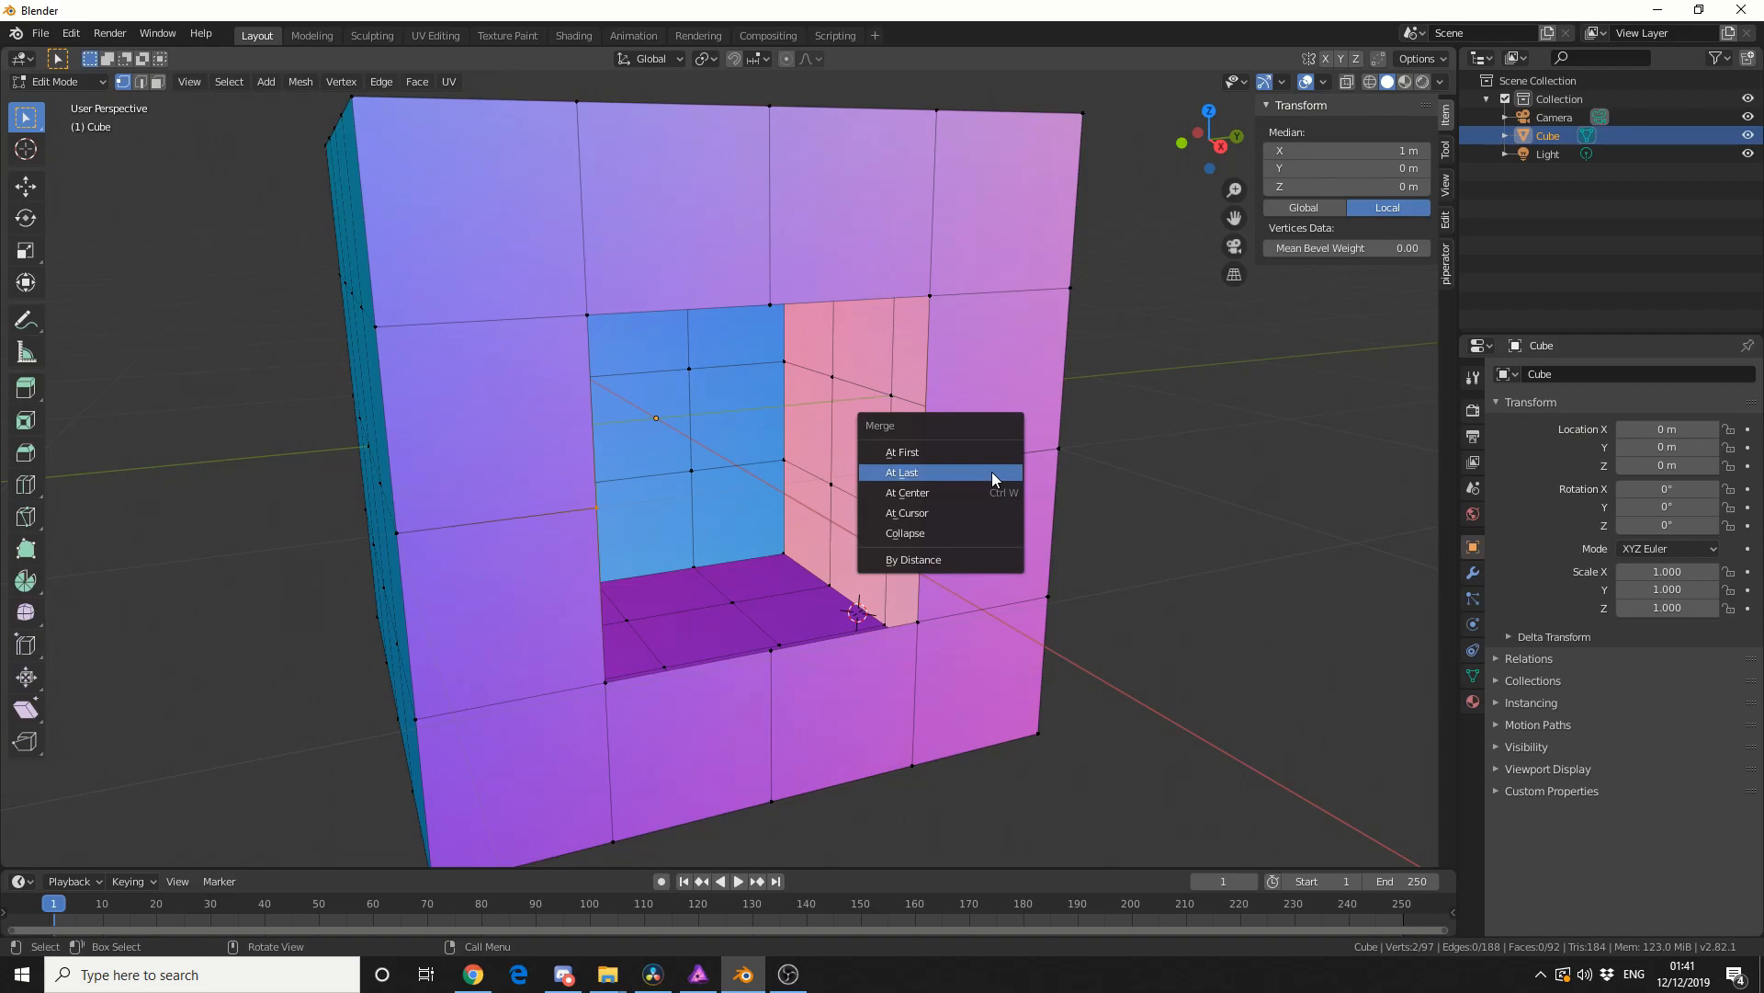
mouse_move(902, 452)
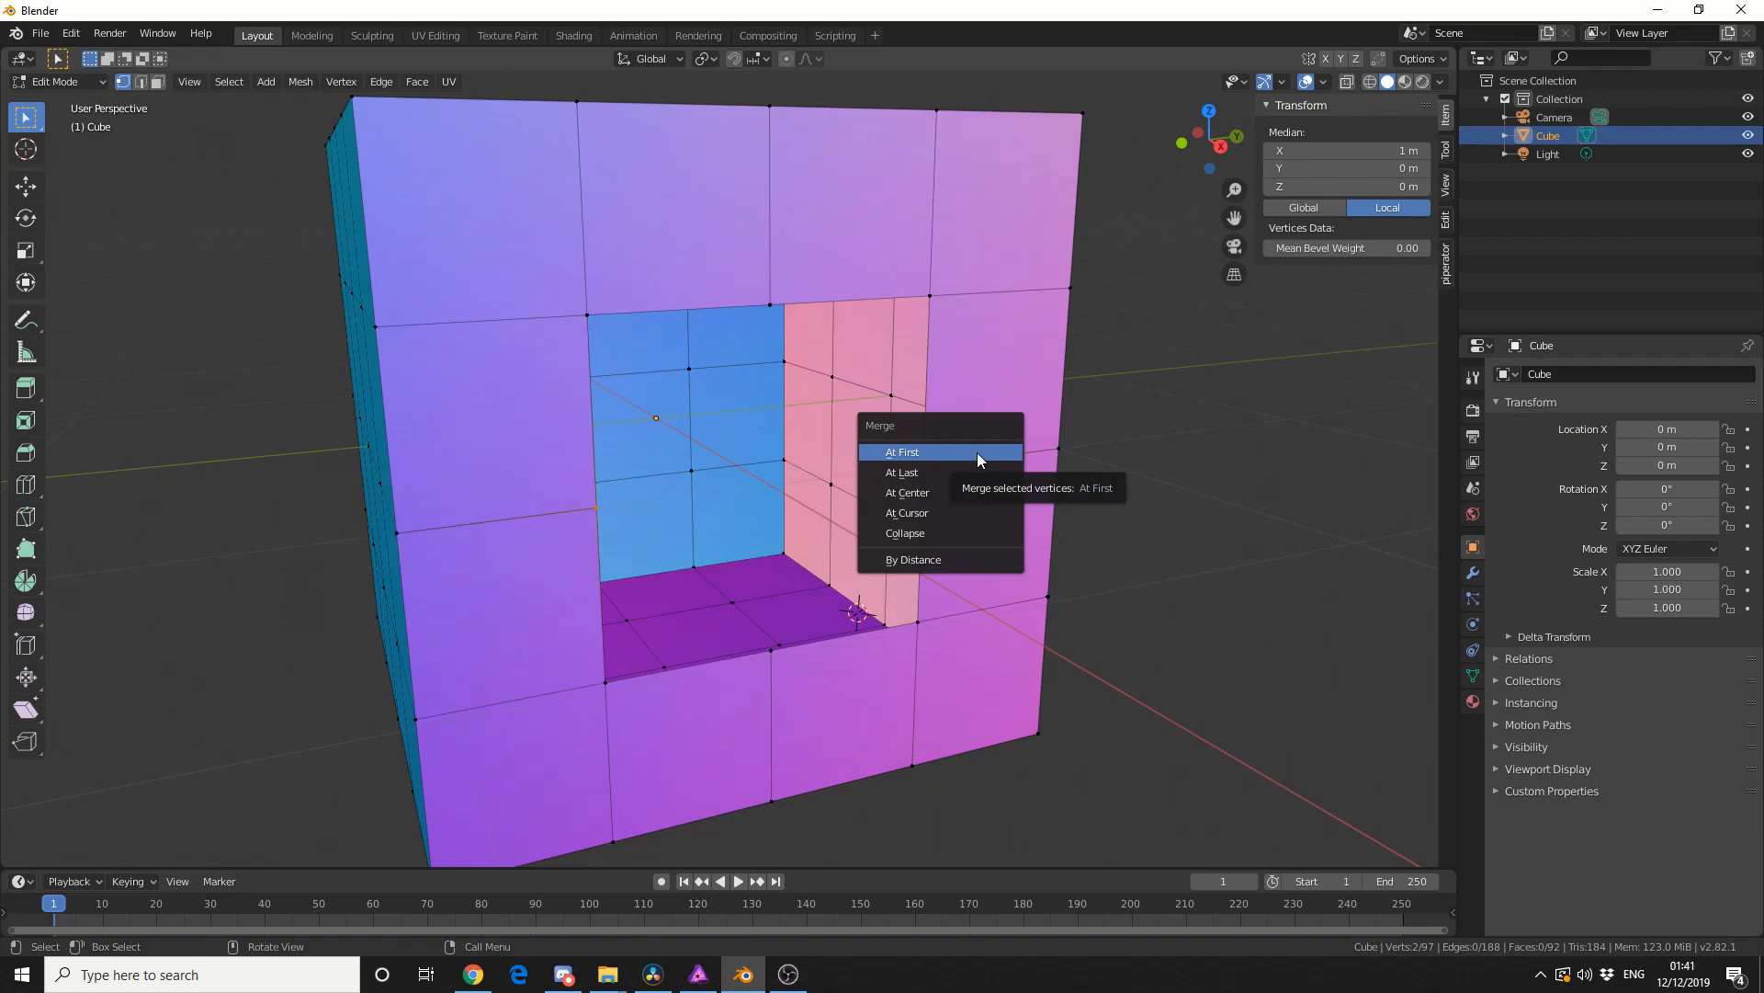
click(903, 452)
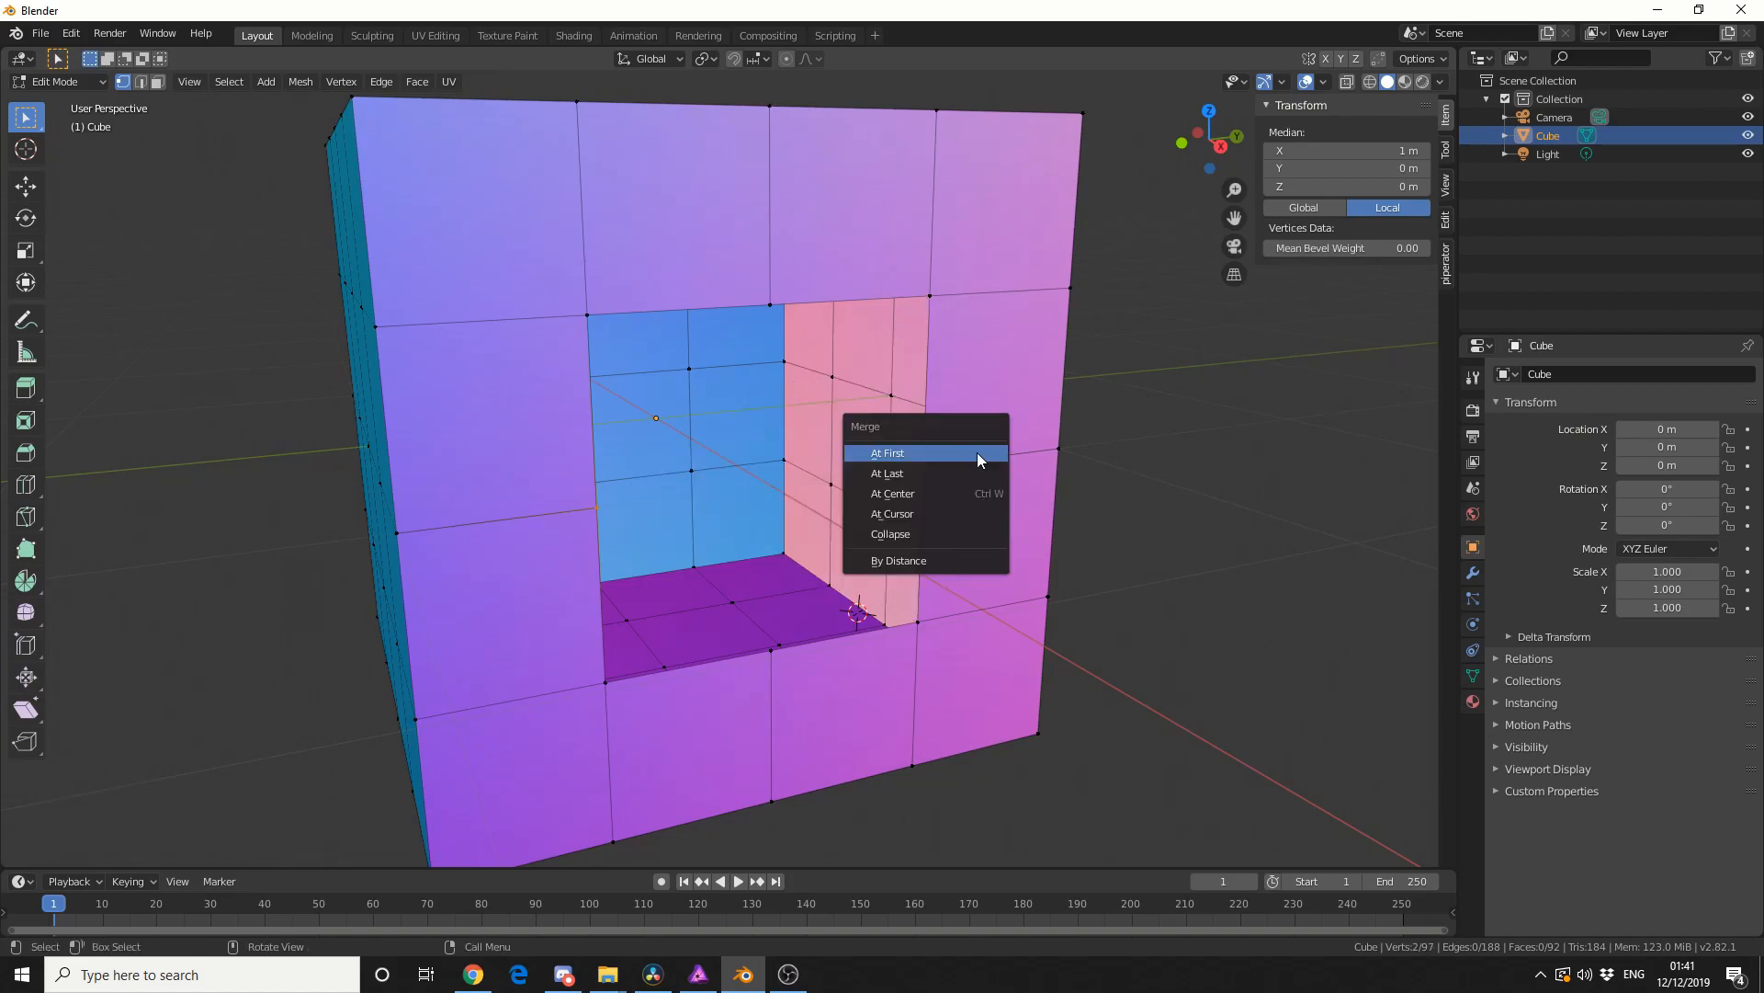
mouse_move(923, 473)
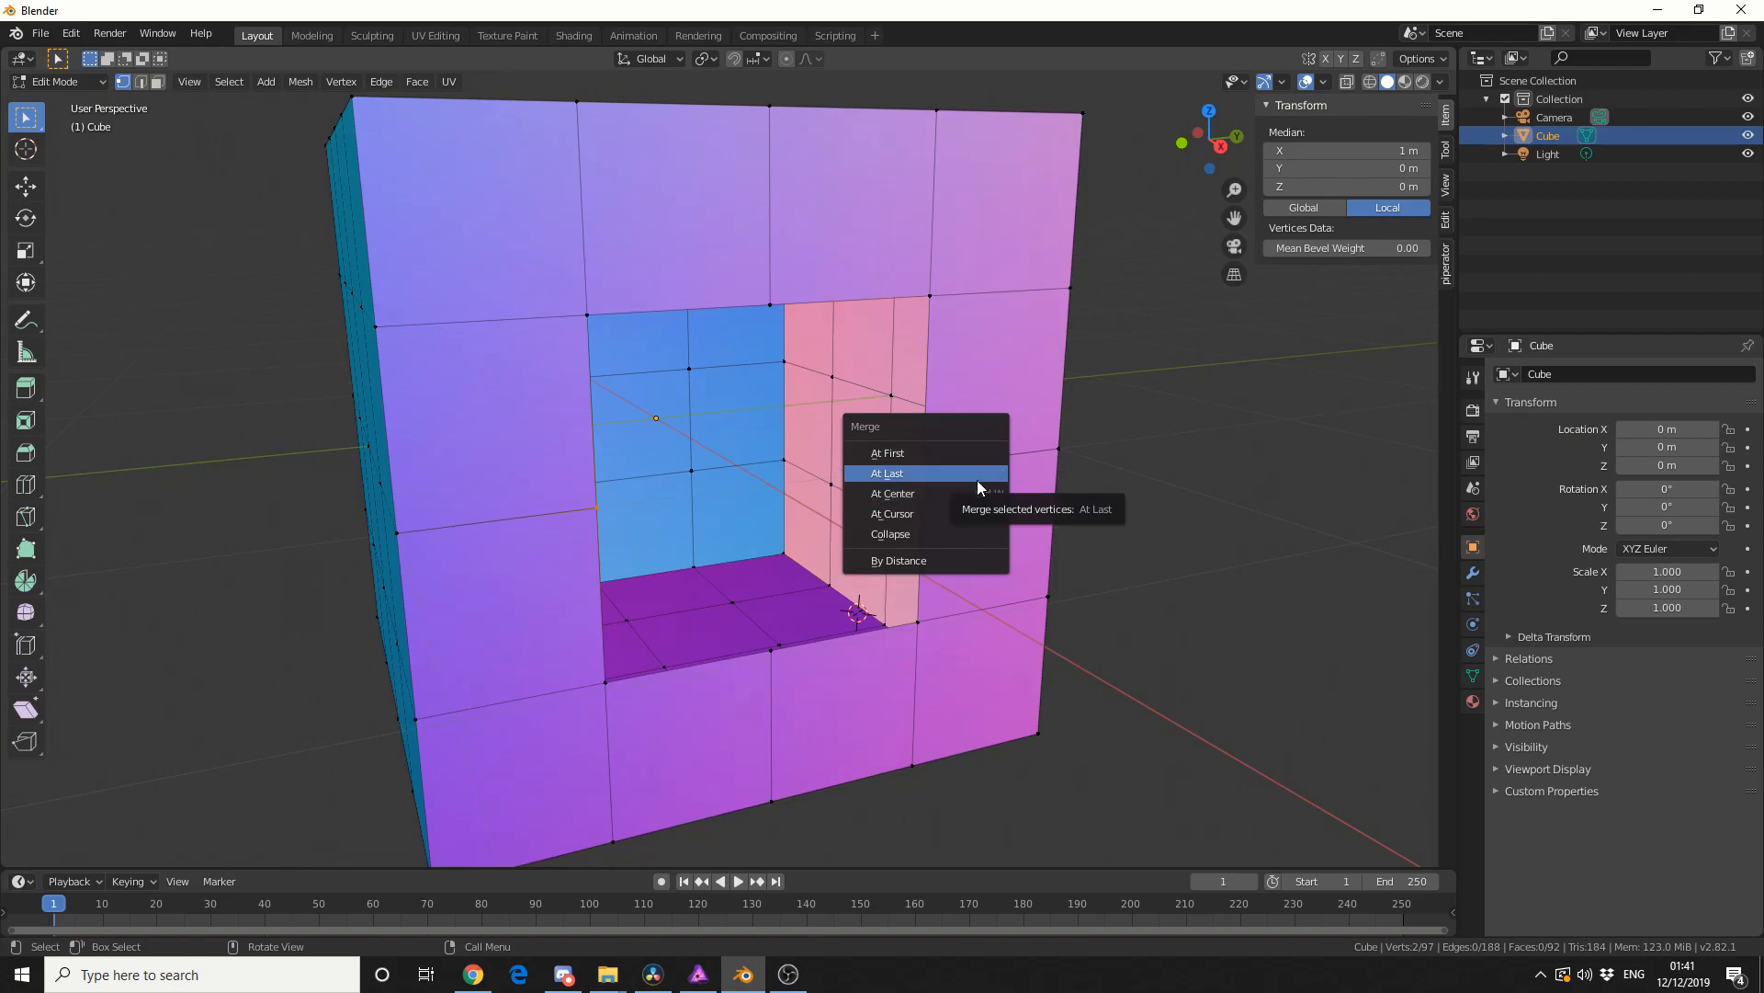
- Merge the two selected vertices using the At Last option
click(887, 471)
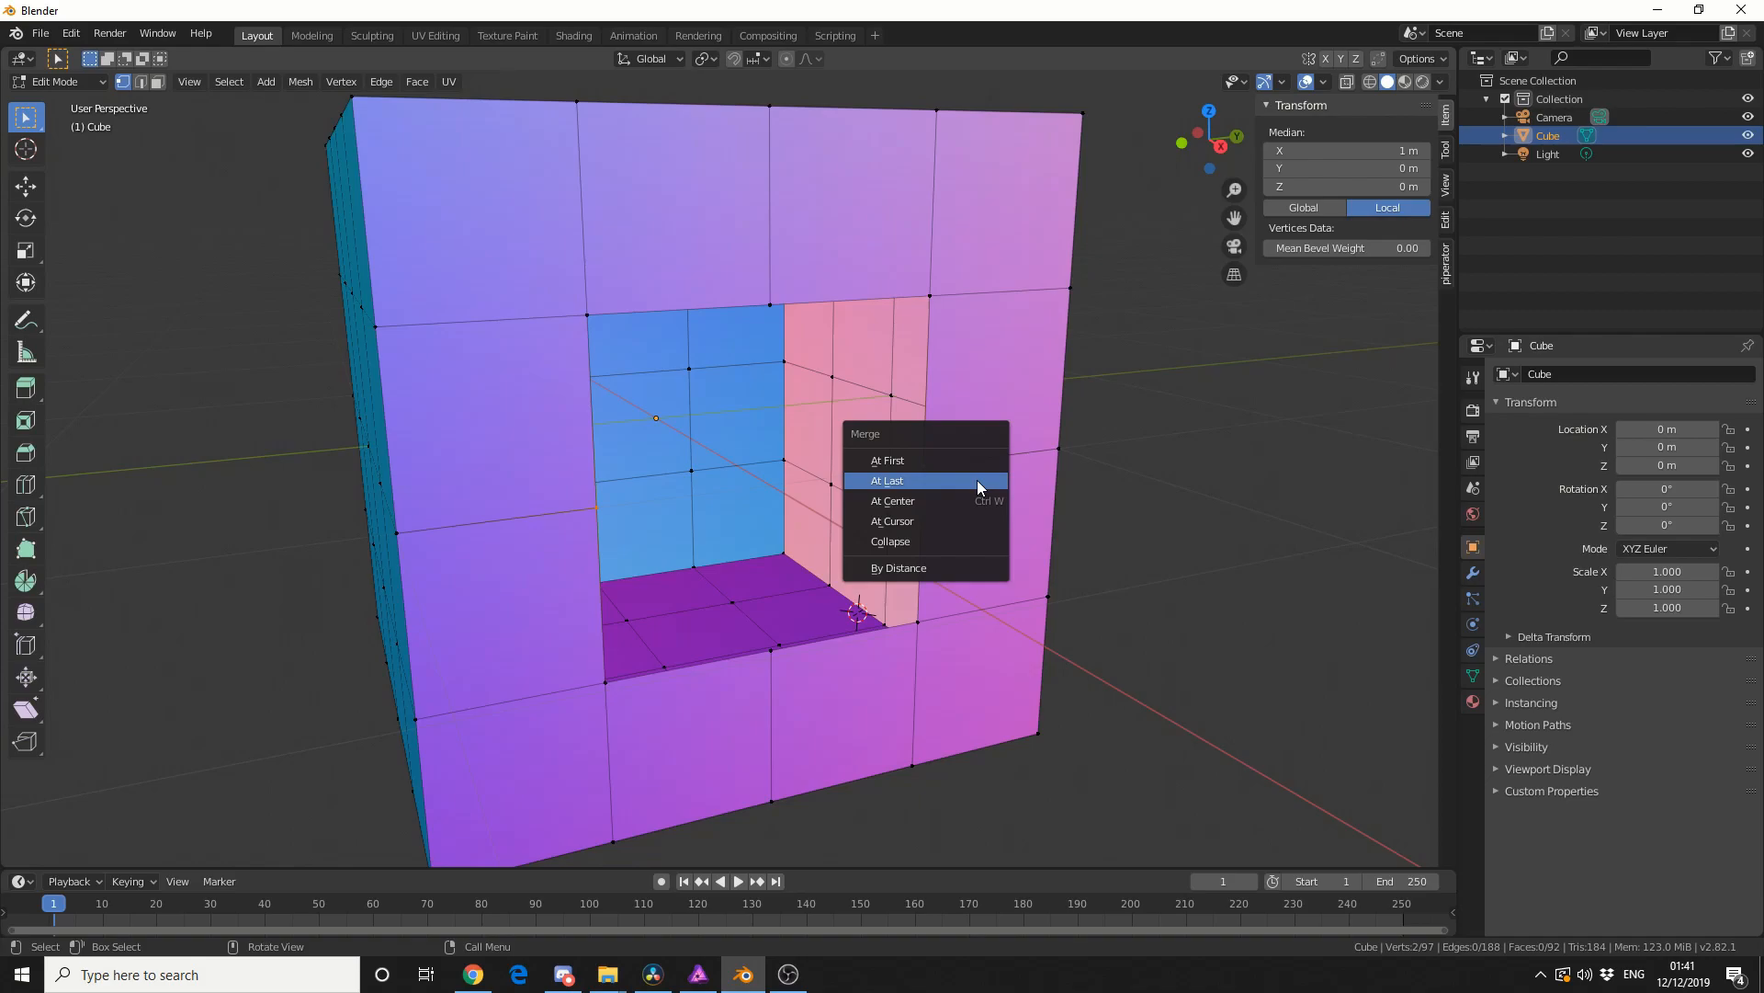
click(892, 500)
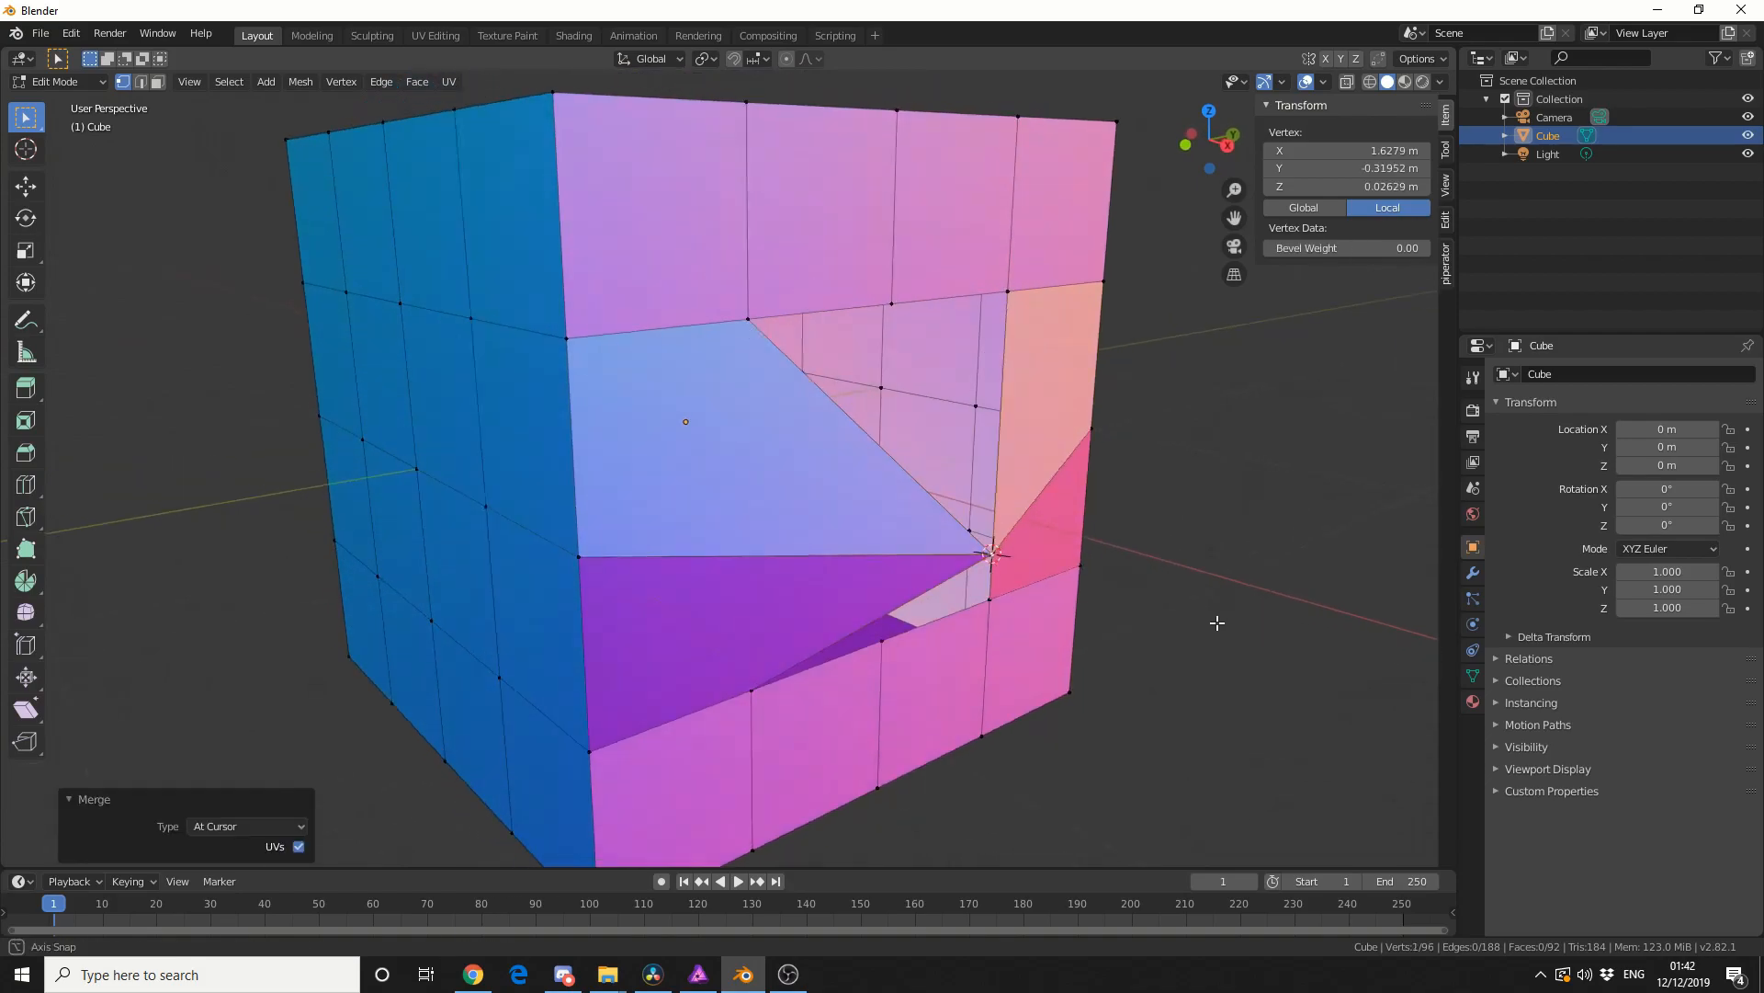
- Orbit the view around the cube to inspect the vertices merged at the cursor
drag(1215, 624, 1244, 627)
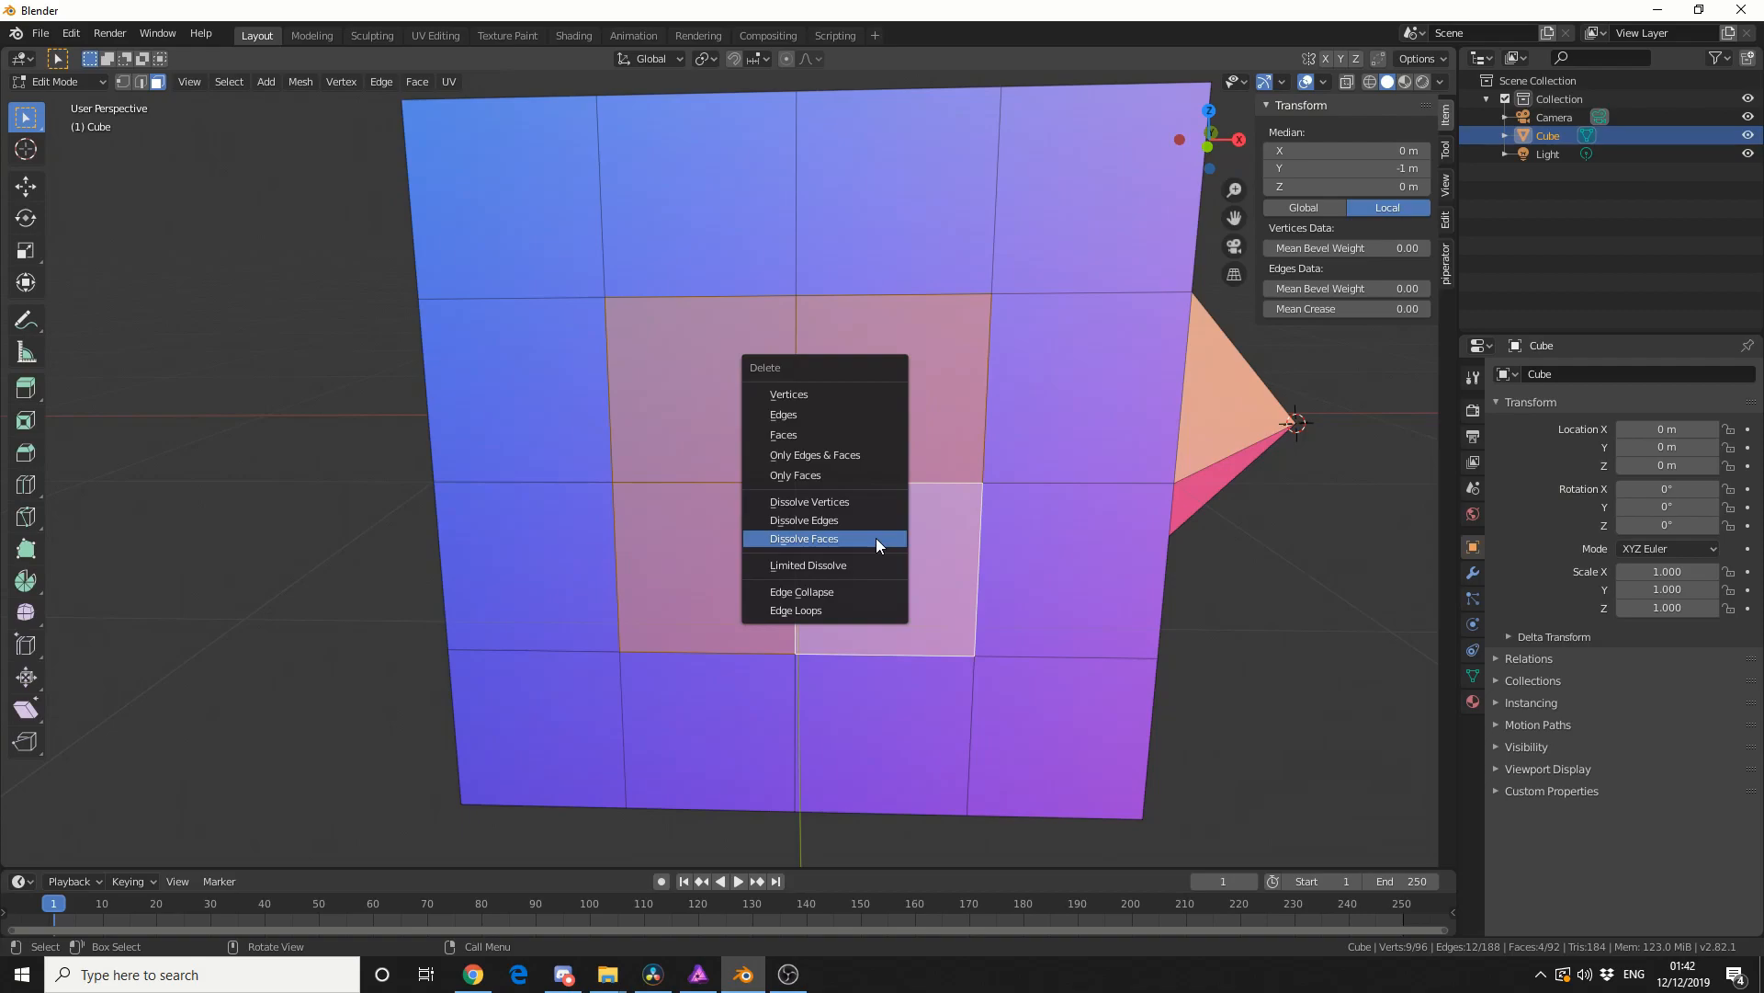
- Apply Dissolve Faces to the four selected faces, then Collapse them into one vertex
click(803, 538)
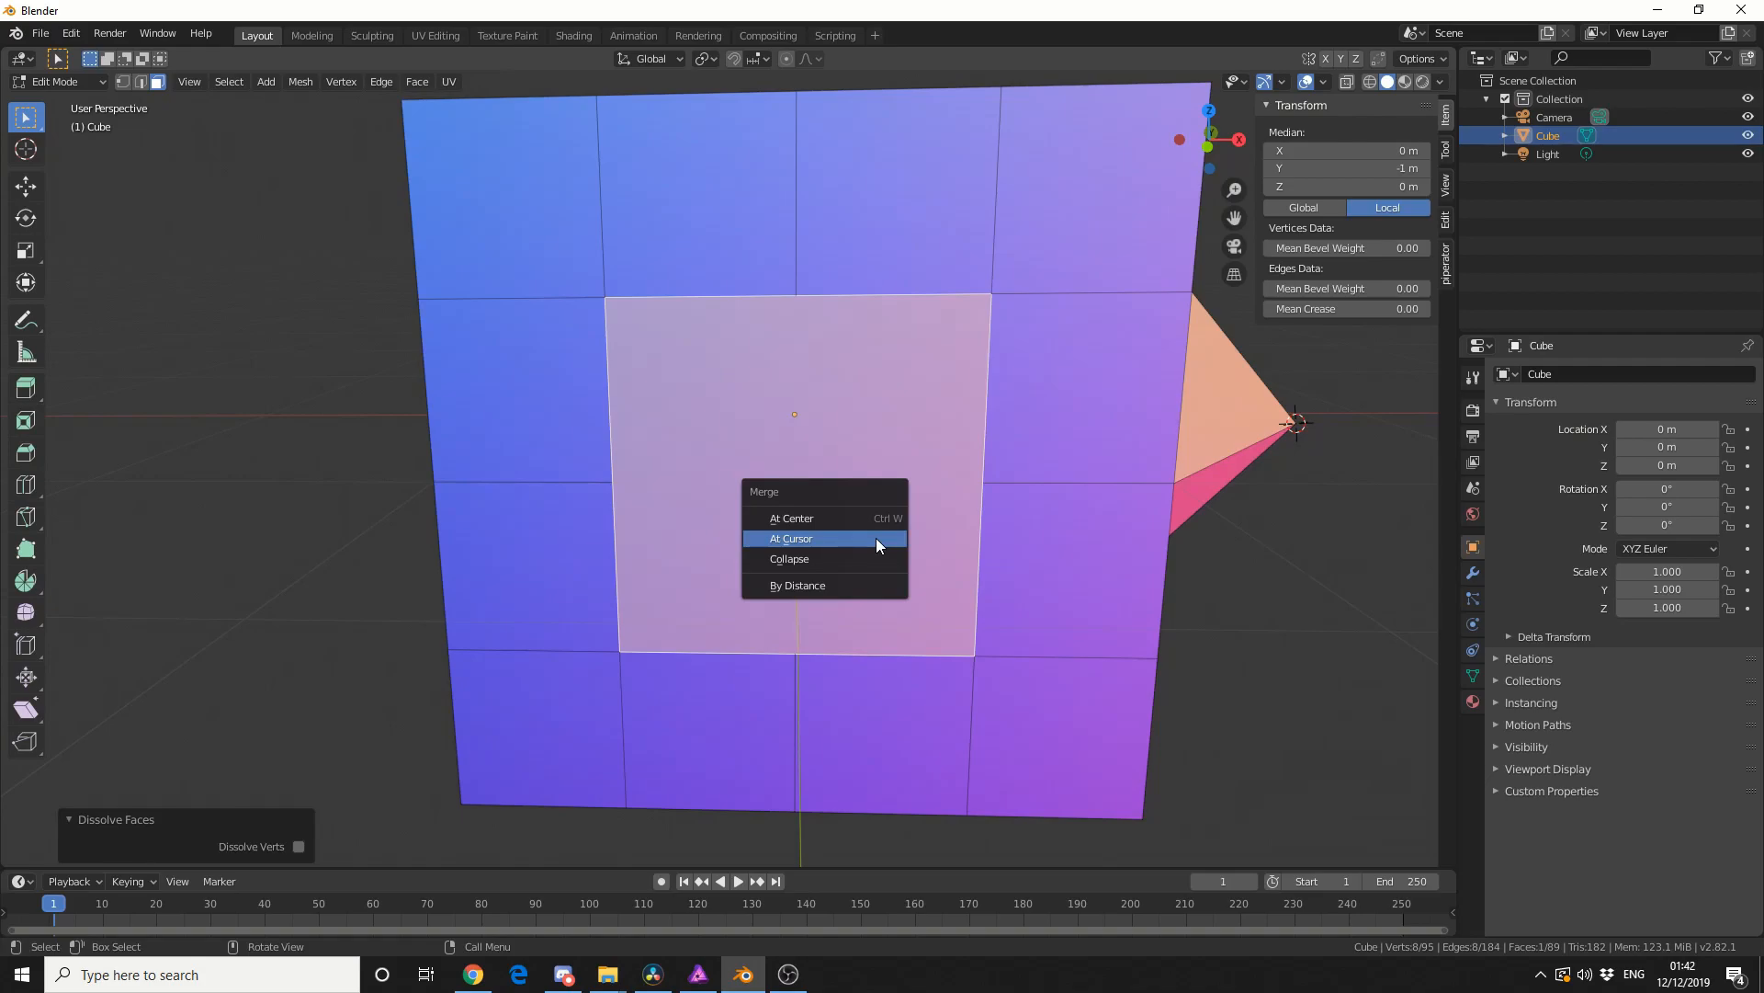
mouse_move(789, 560)
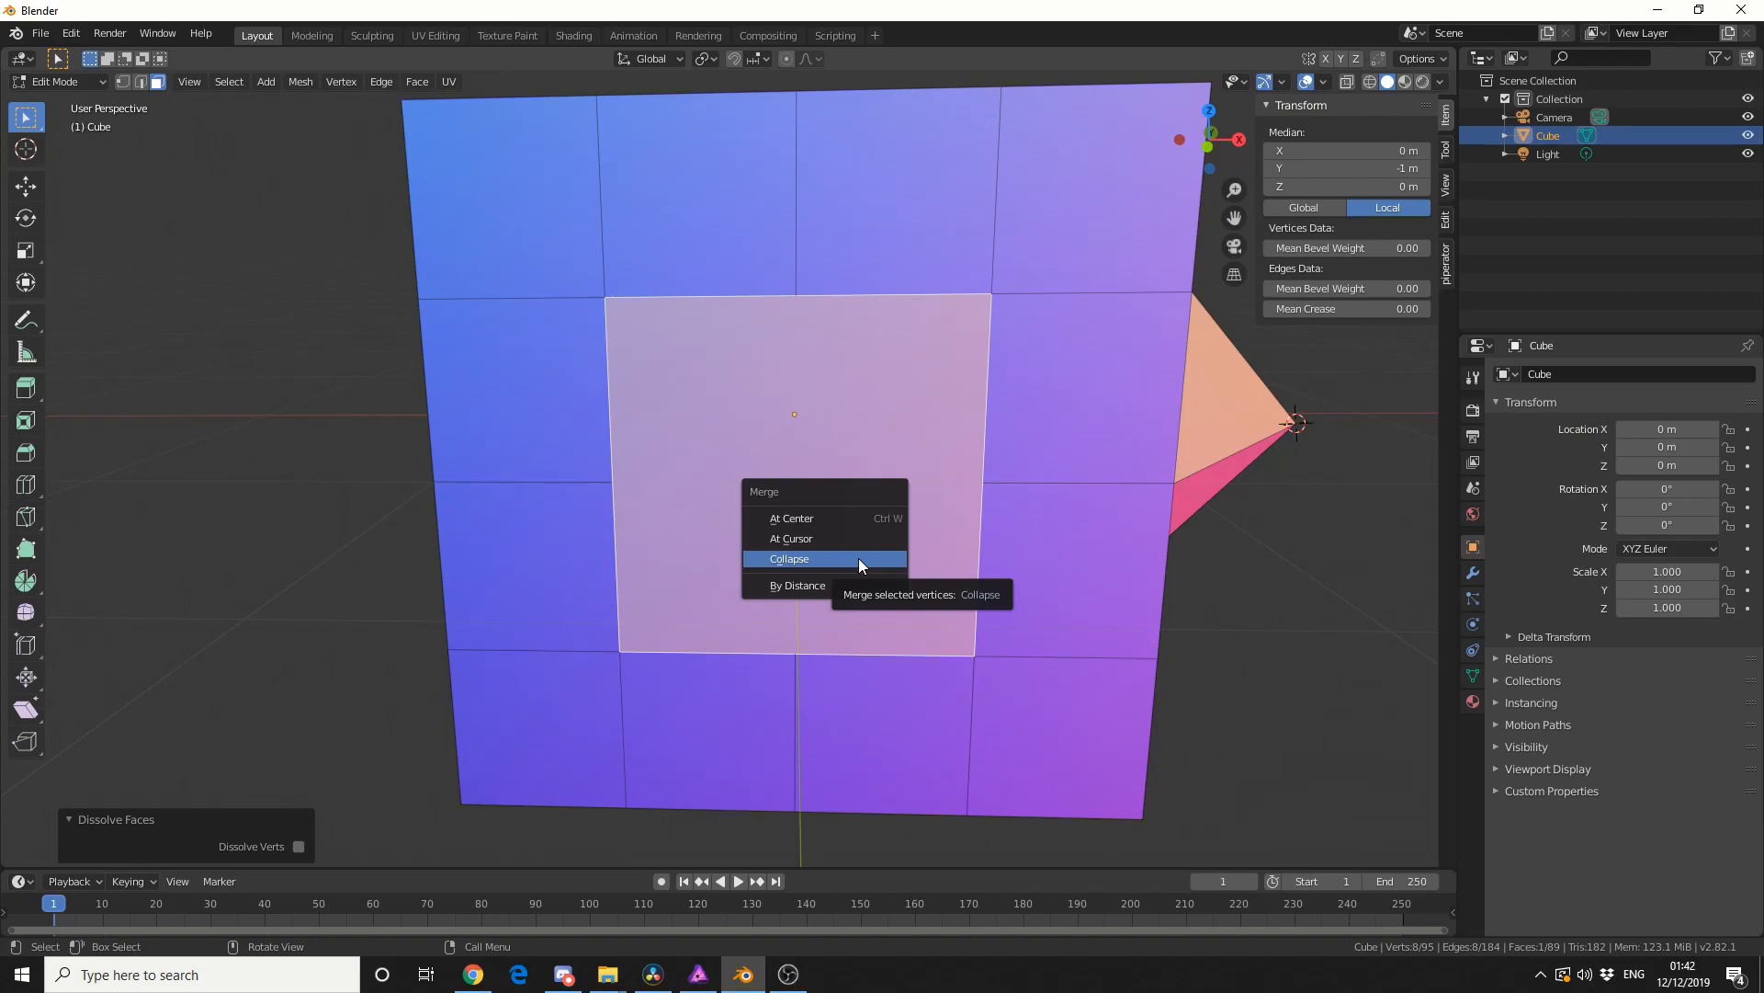
click(789, 558)
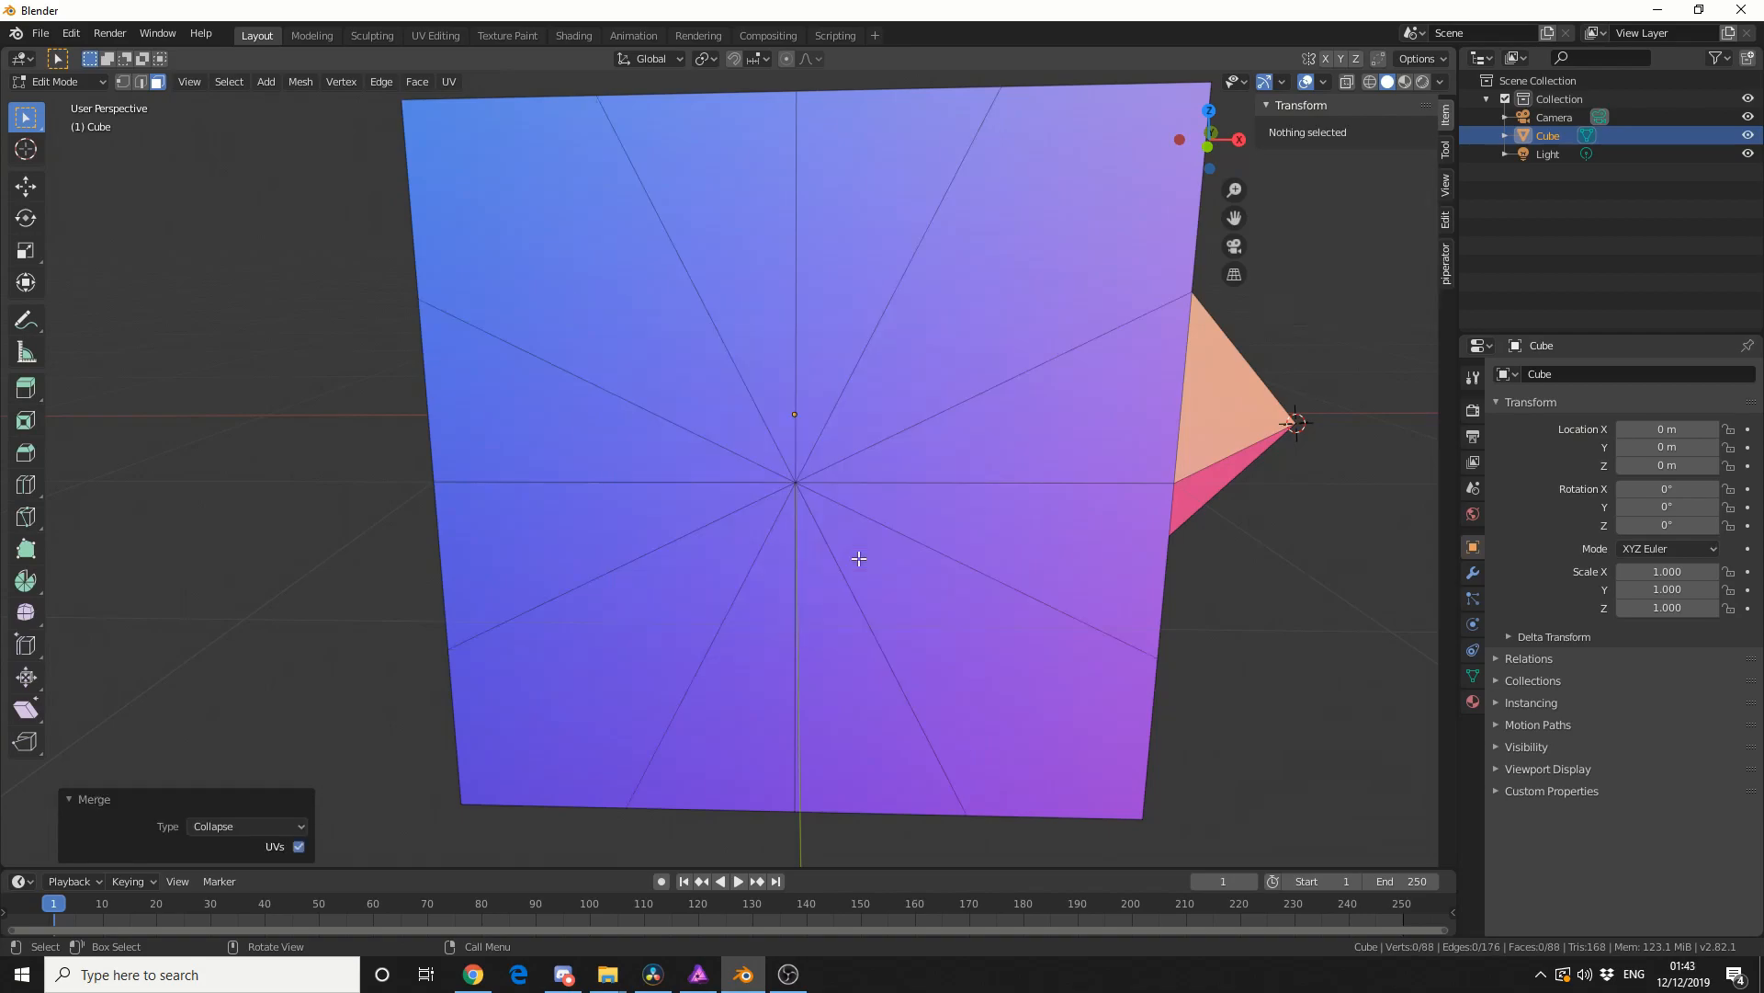
mouse_move(912, 621)
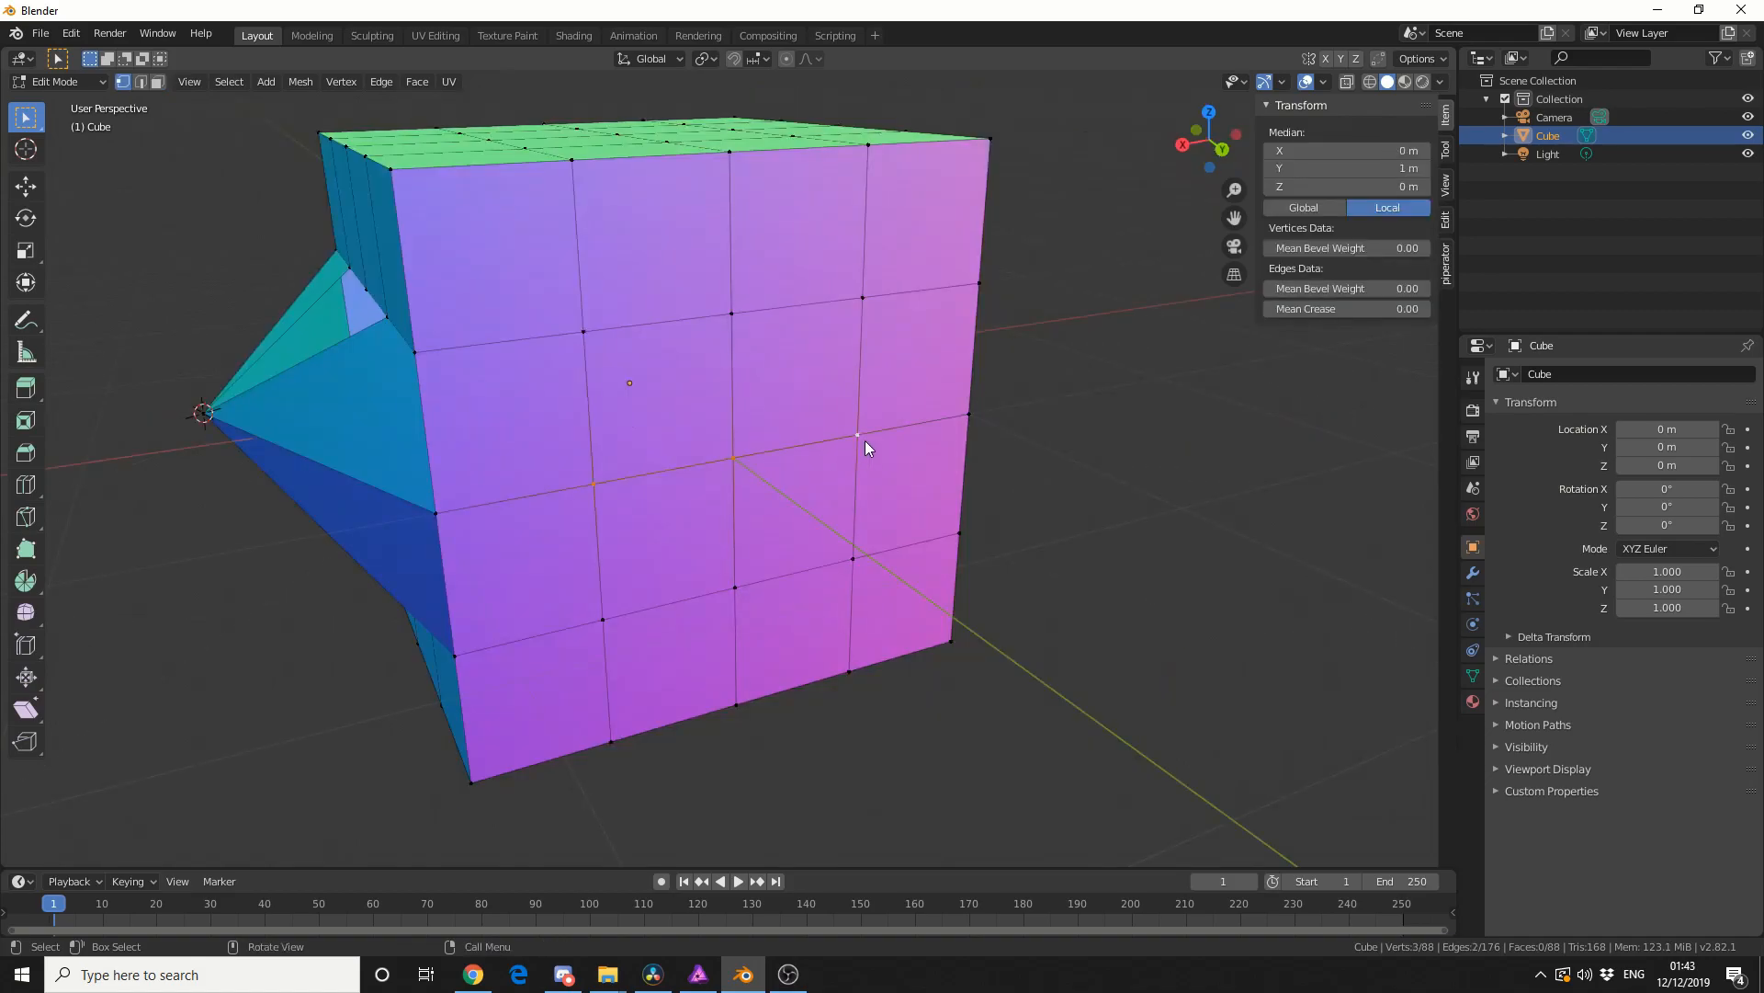
- Merge the three selected vertices At Center, then deselect the merged vertex
key(m)
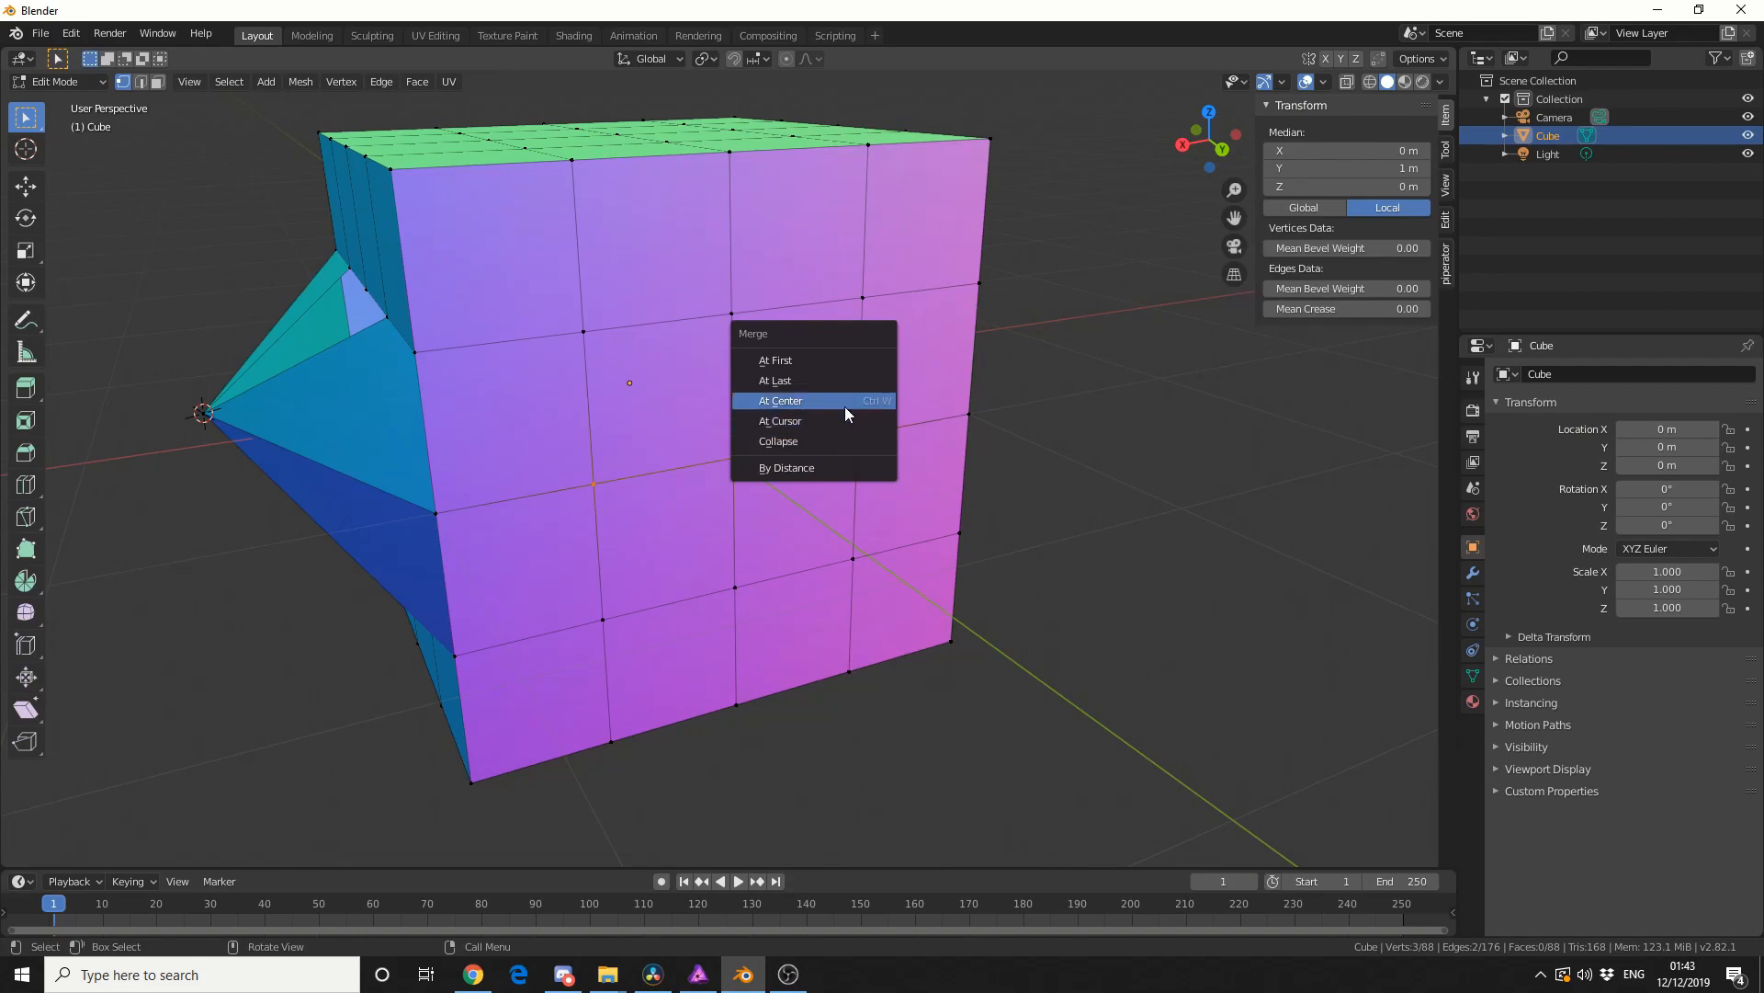
click(781, 401)
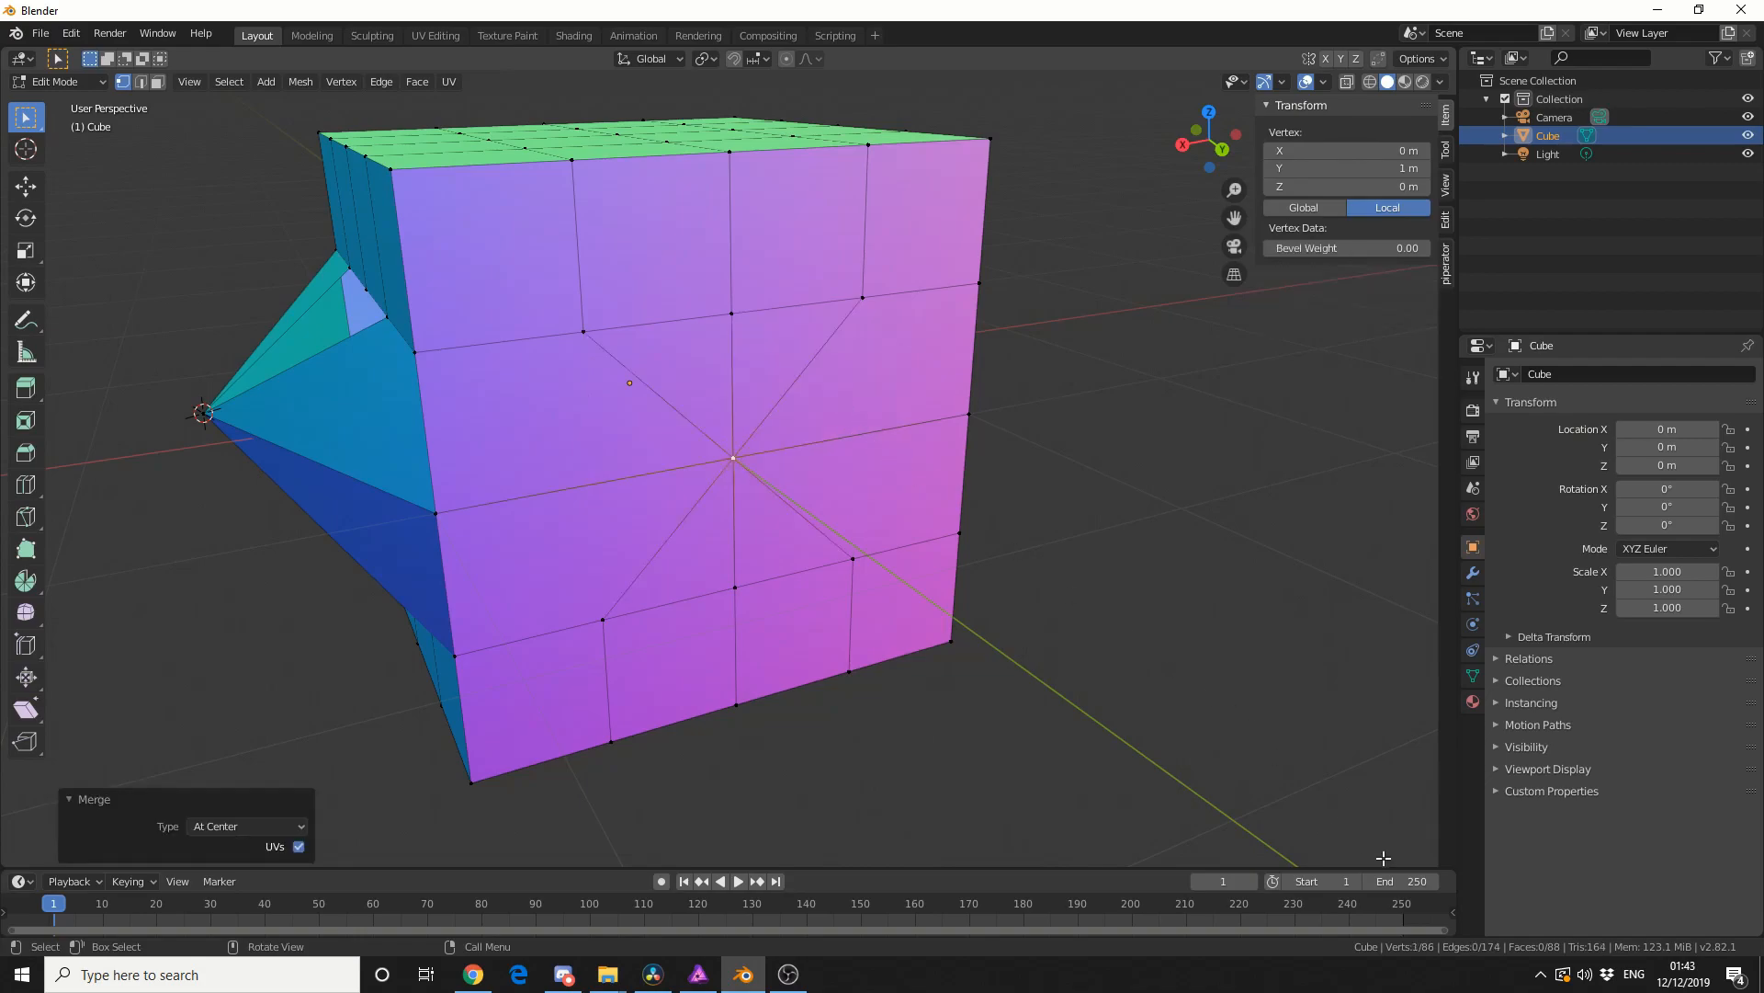
click(761, 440)
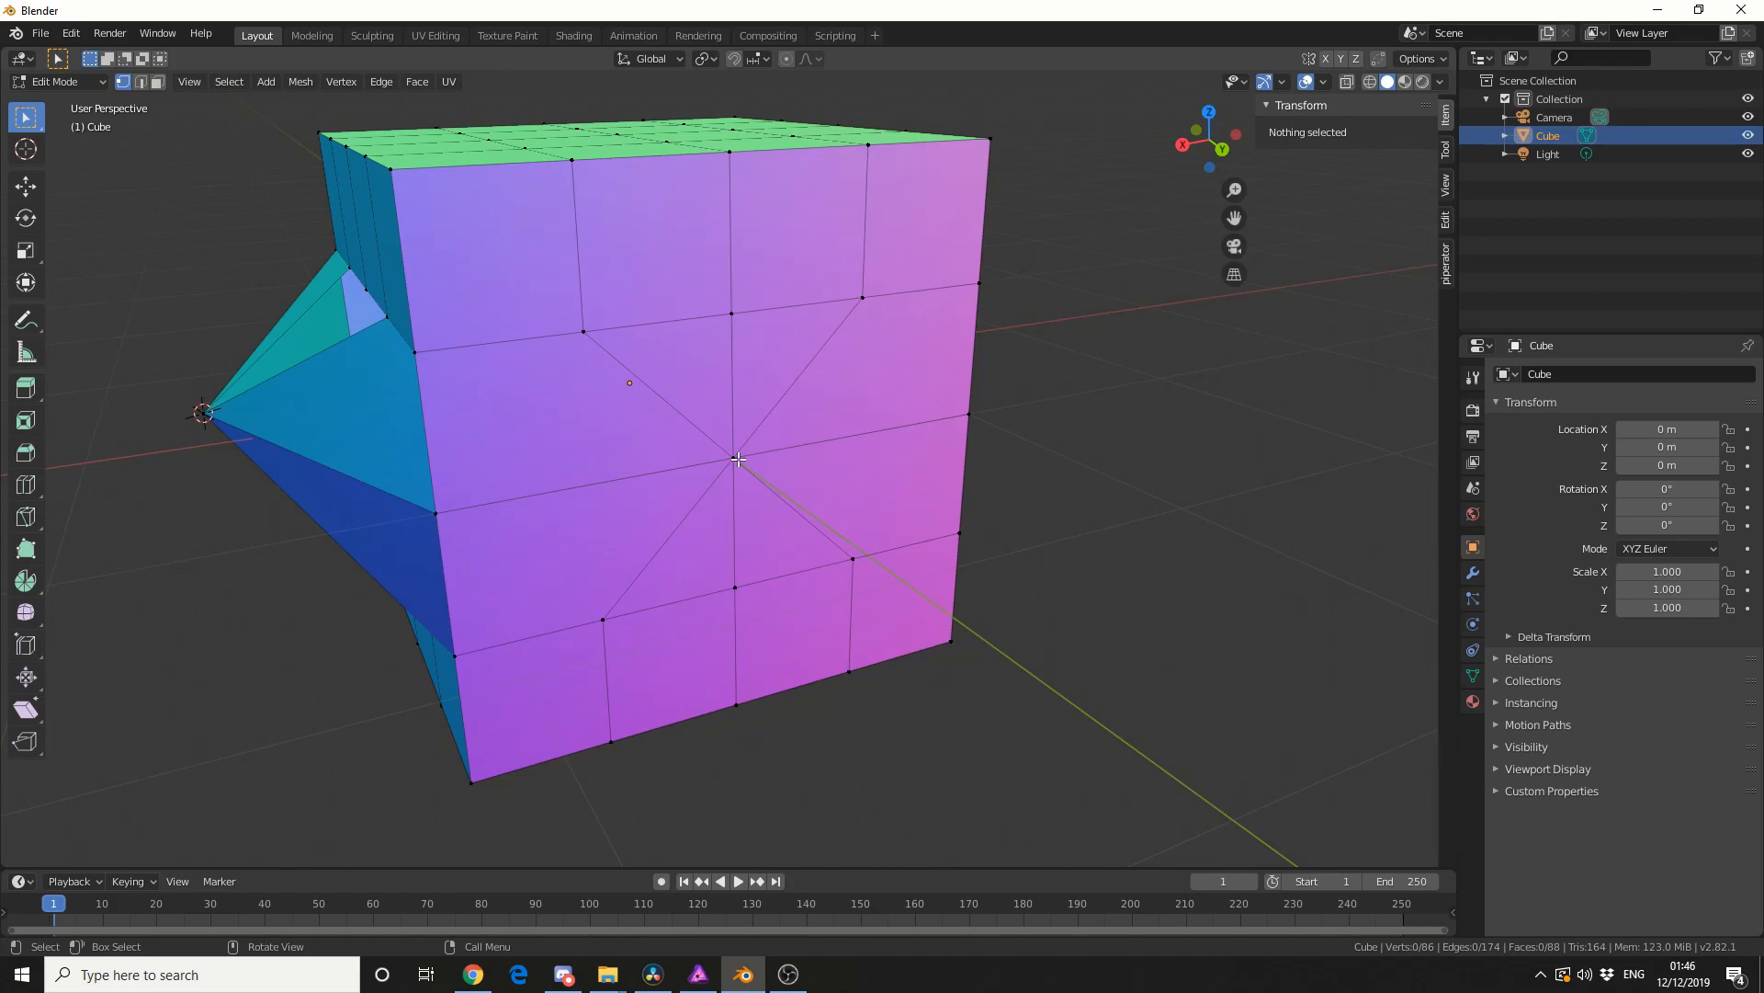
mouse_move(306, 96)
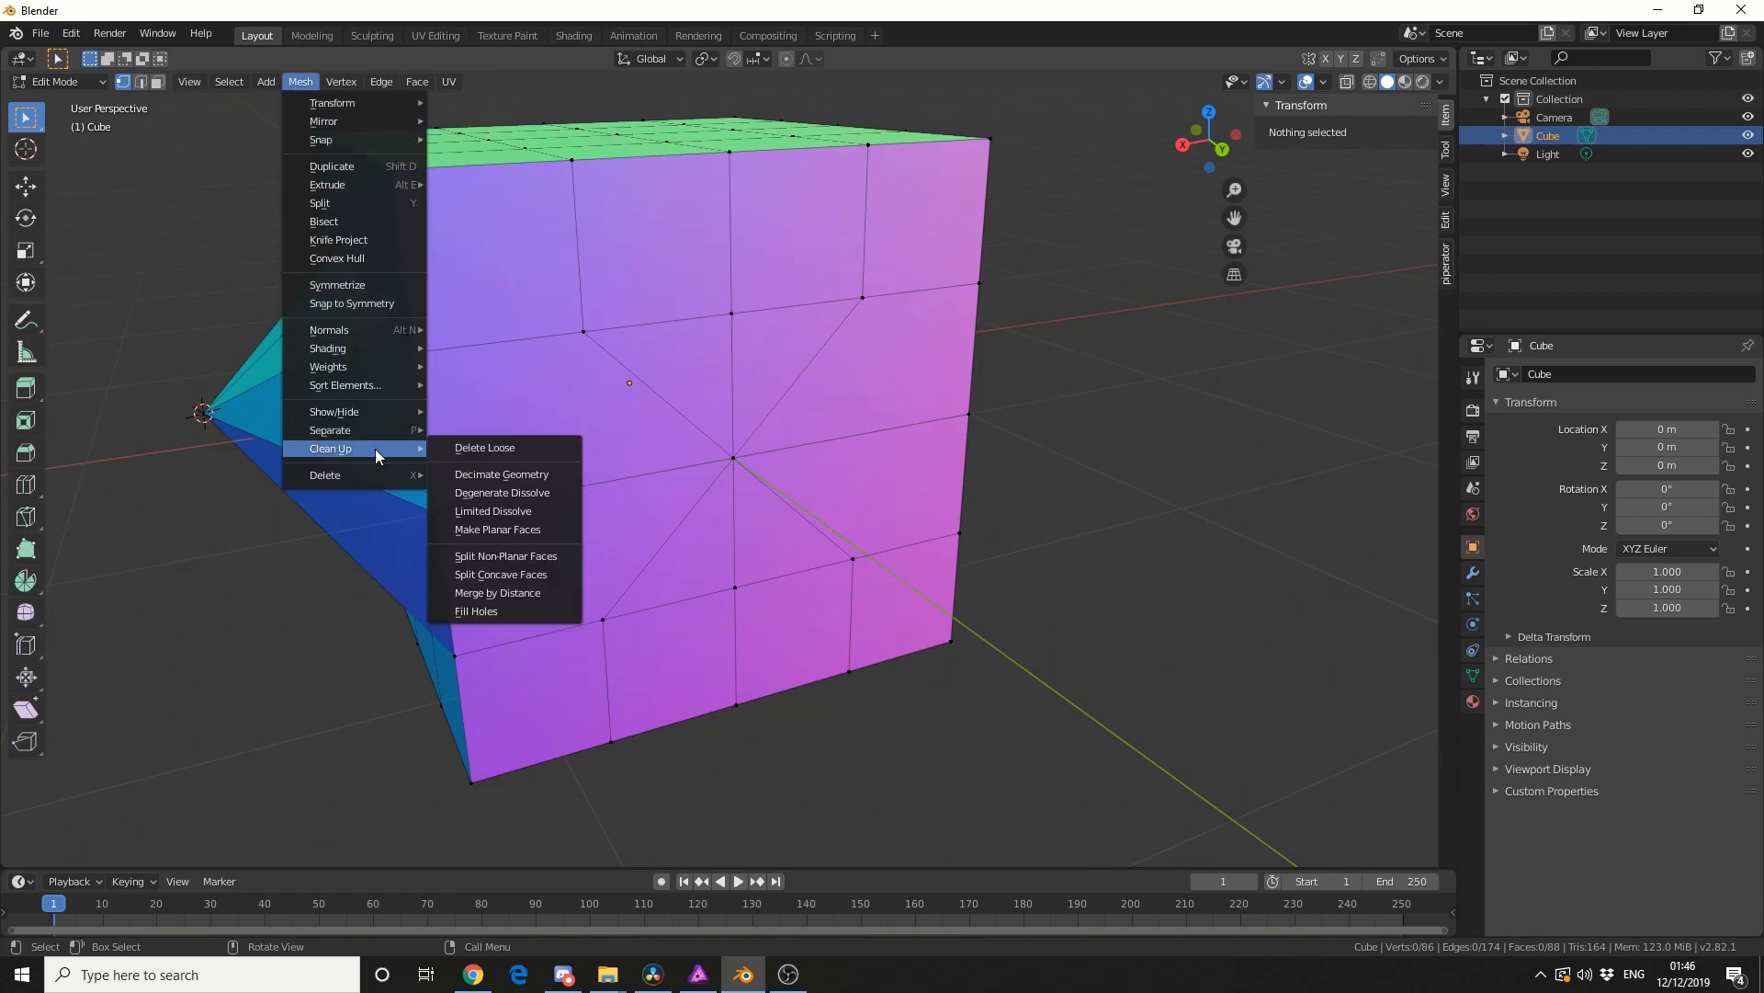
mouse_move(507, 592)
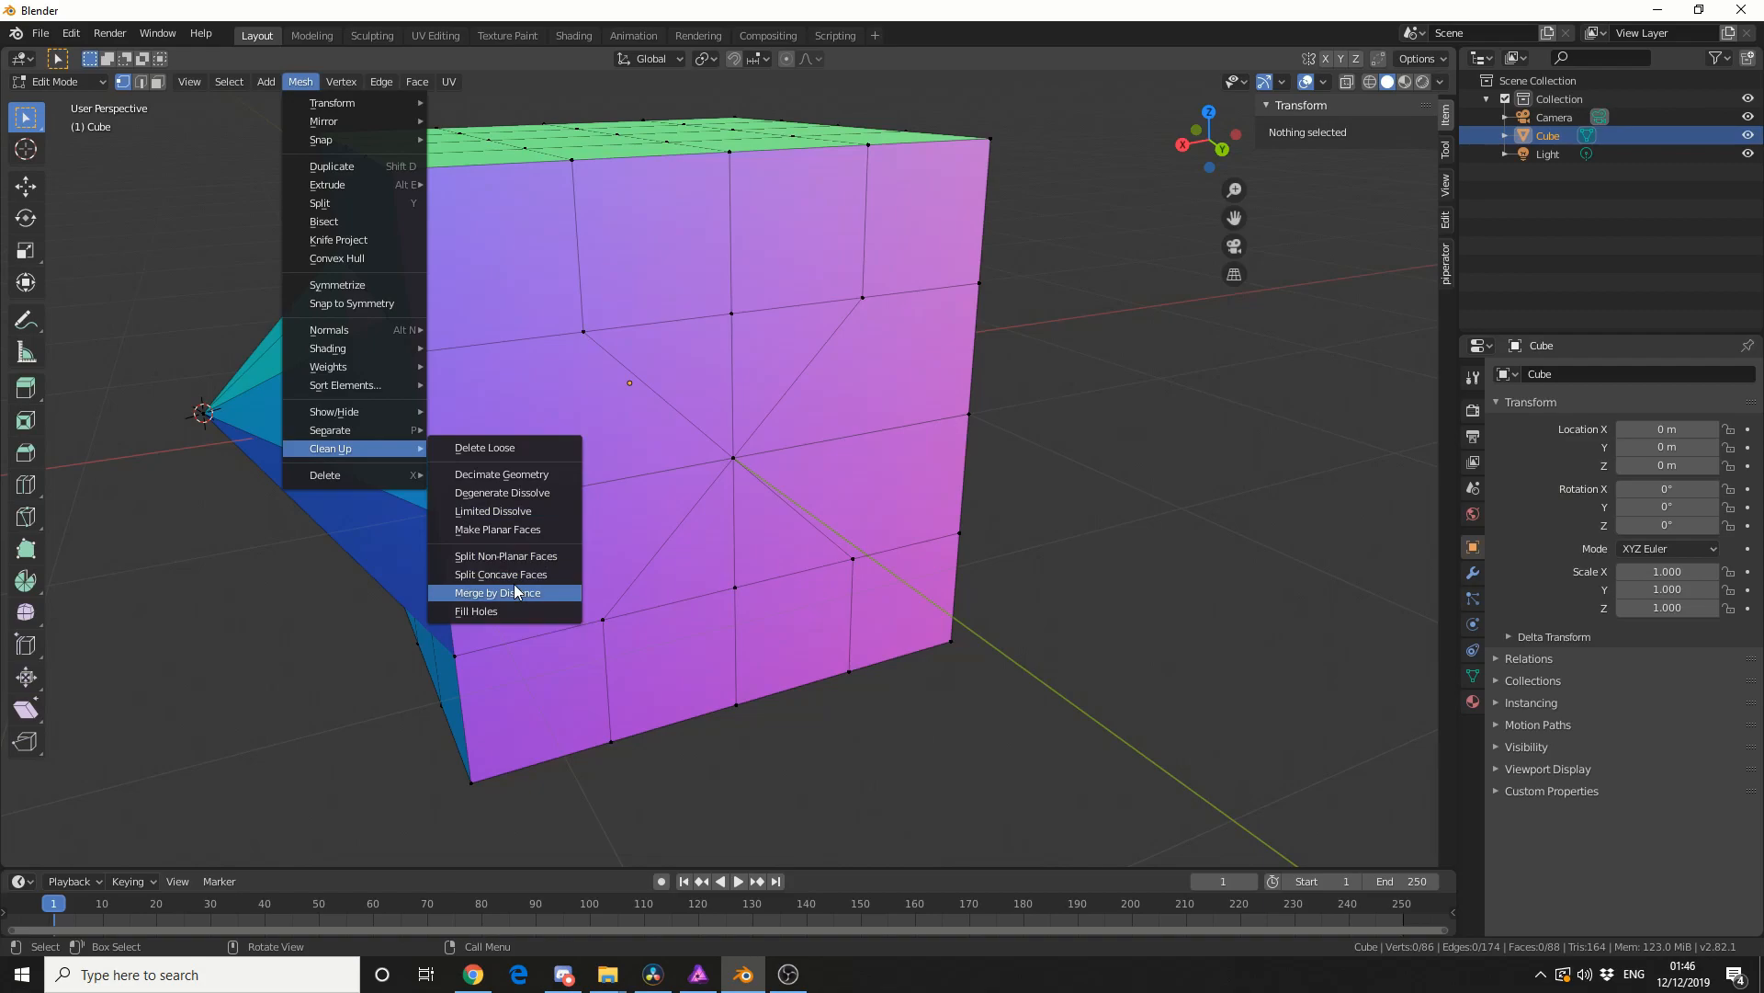
- Run Merge by Distance to weld nearby vertices on the cube
click(495, 591)
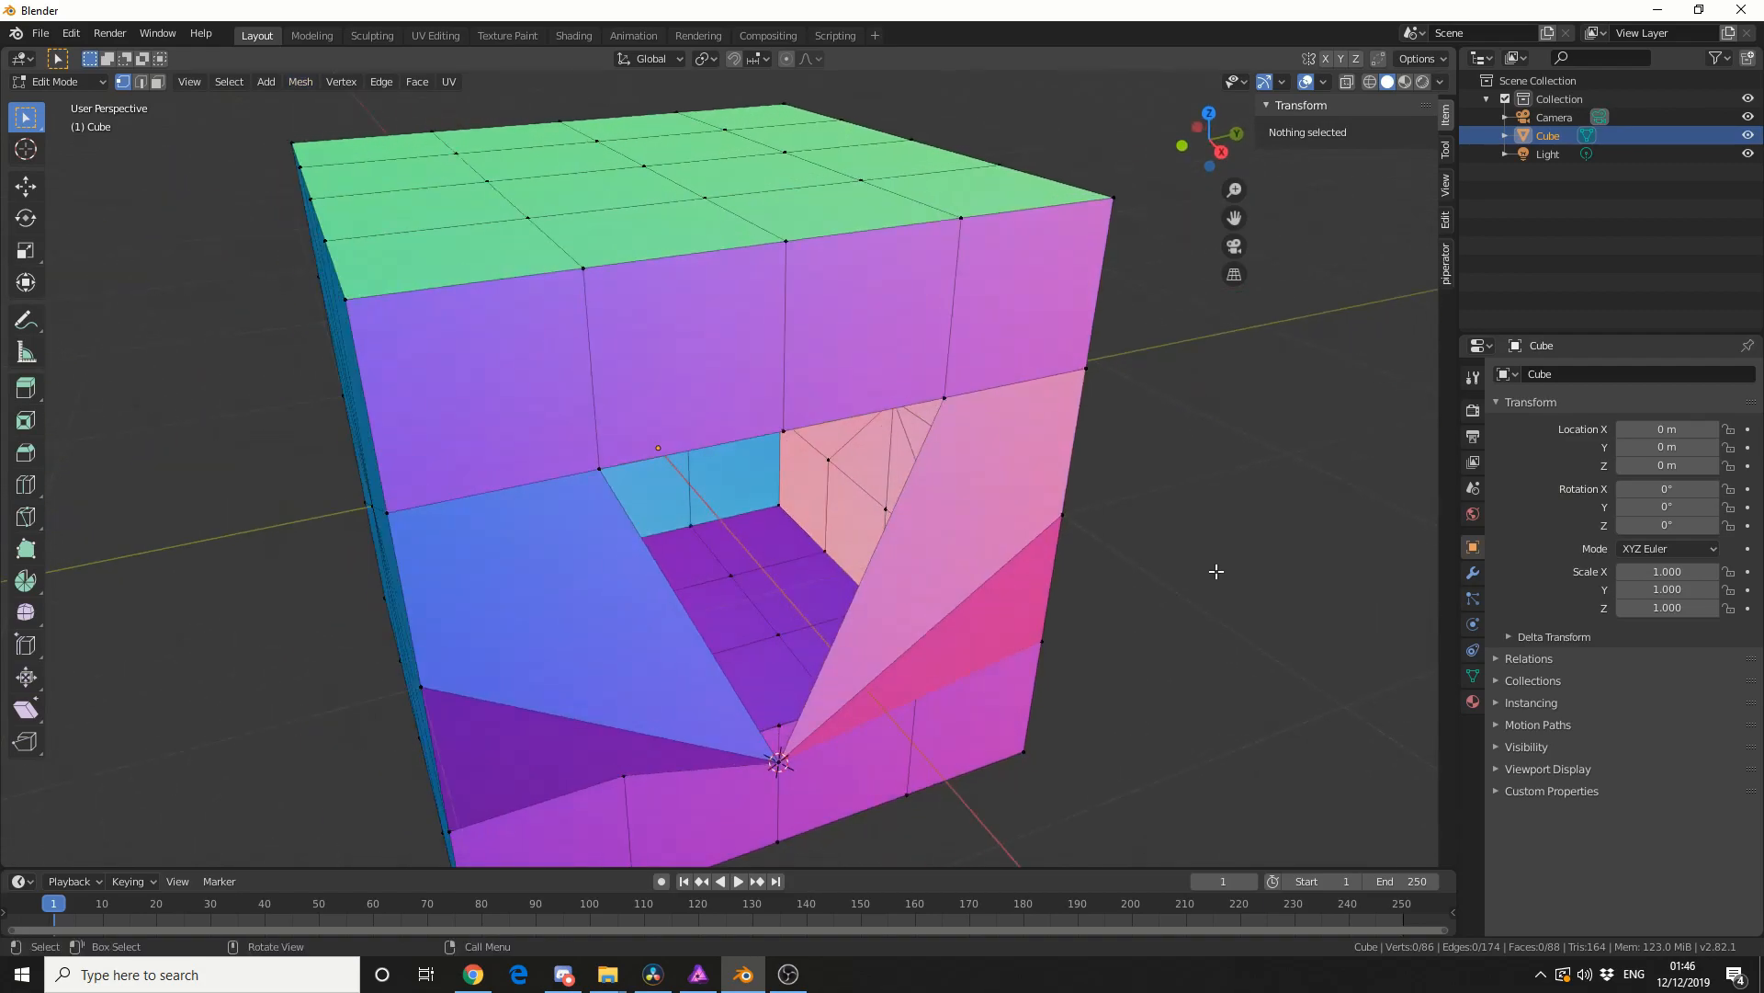
- Show the snapping options dropdown in the viewport header
click(786, 59)
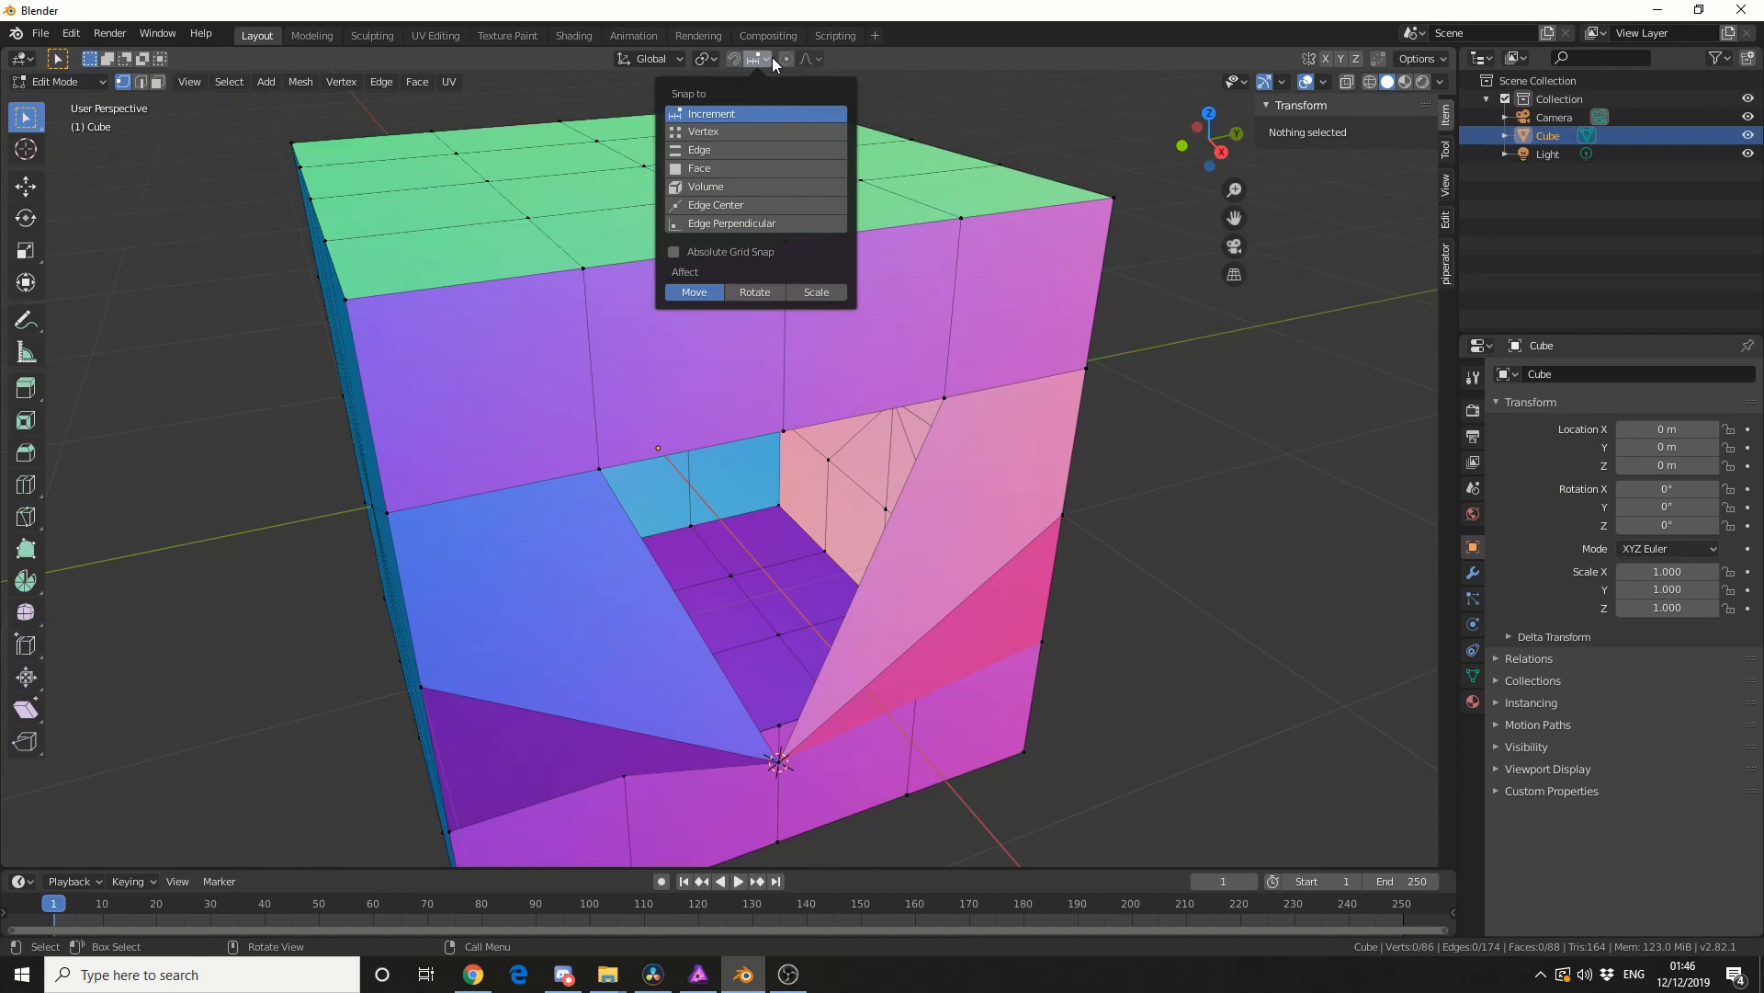